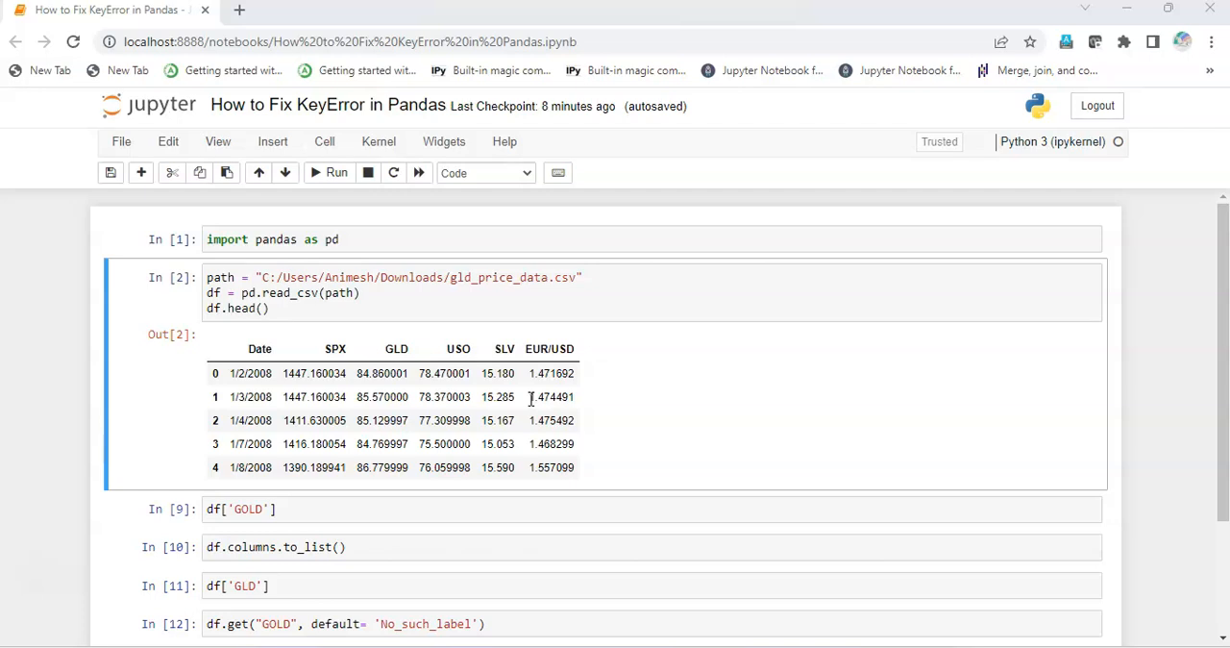
Re-run the gold price CSV loading cell, then select the df['GOLD'] cell.
click(270, 307)
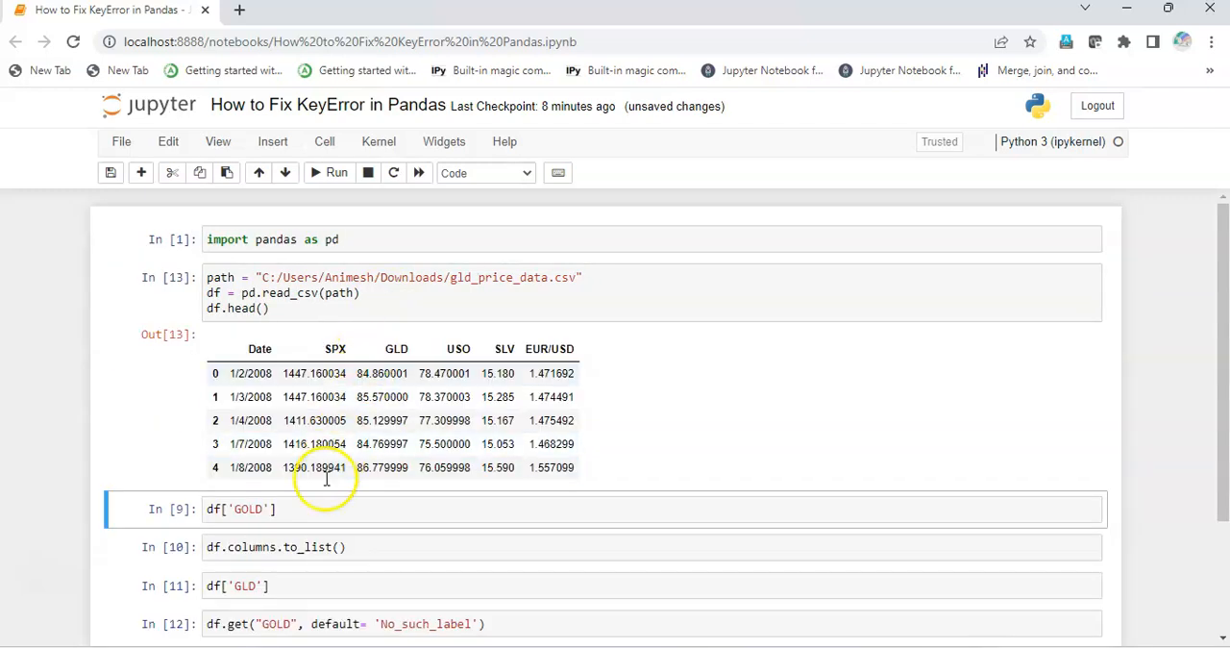
click(312, 509)
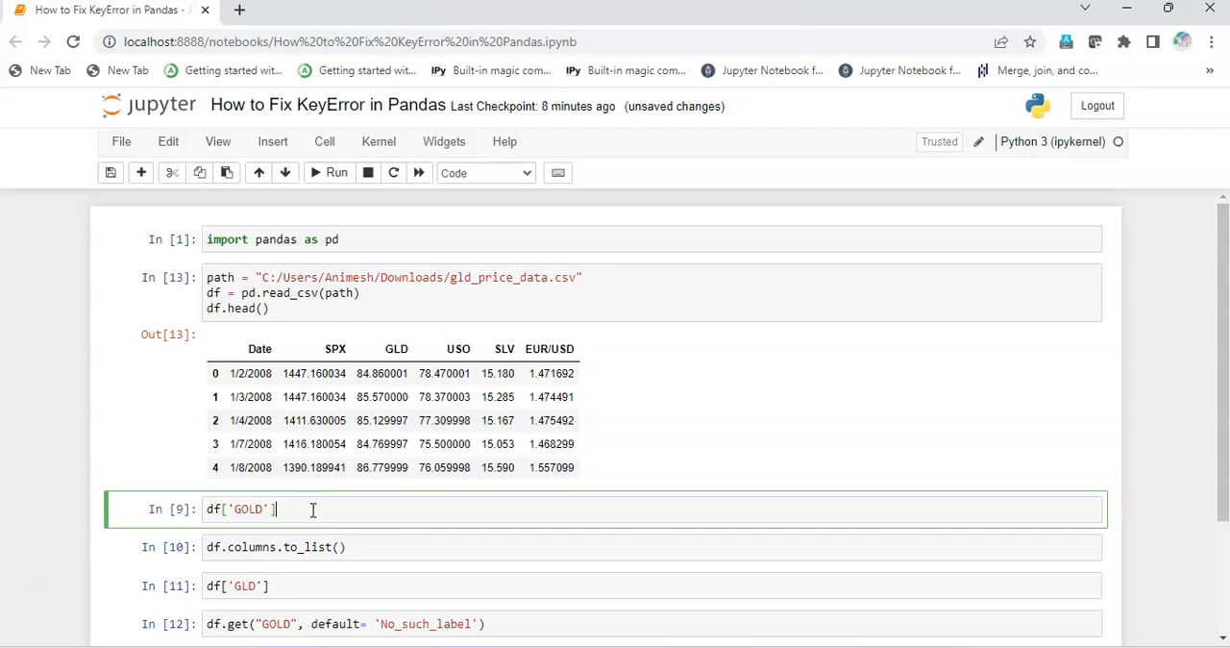
Run df['GOLD'] and scroll through the resulting KeyError traceback.
click(337, 172)
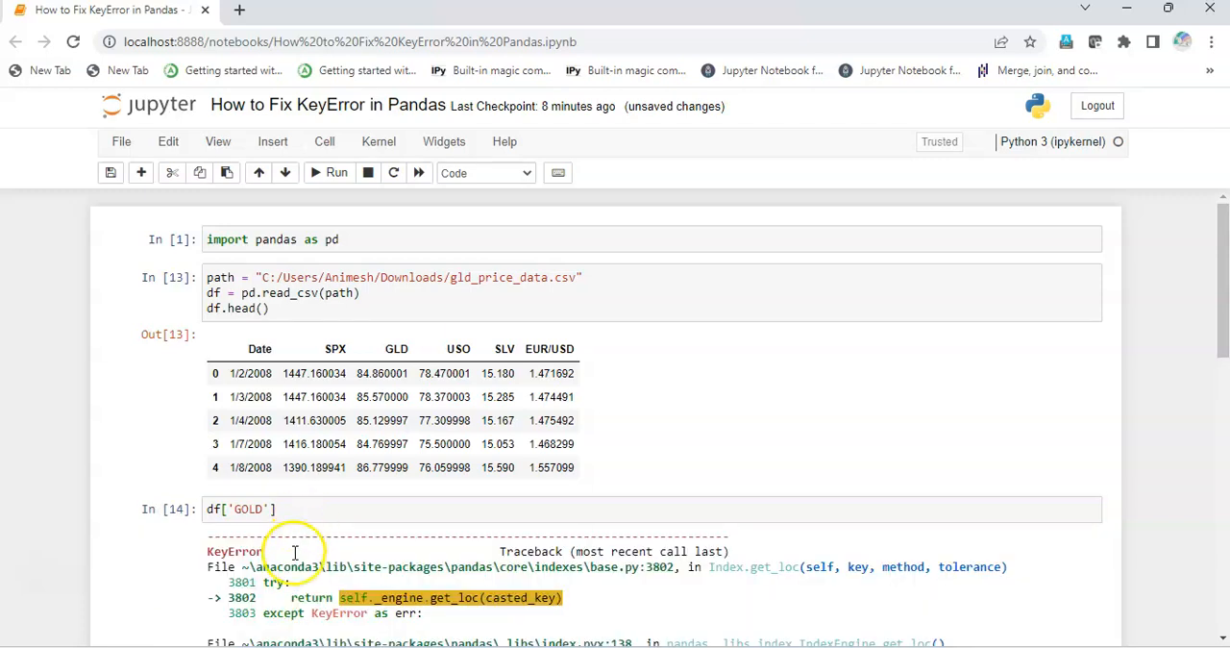
scroll(down, 3)
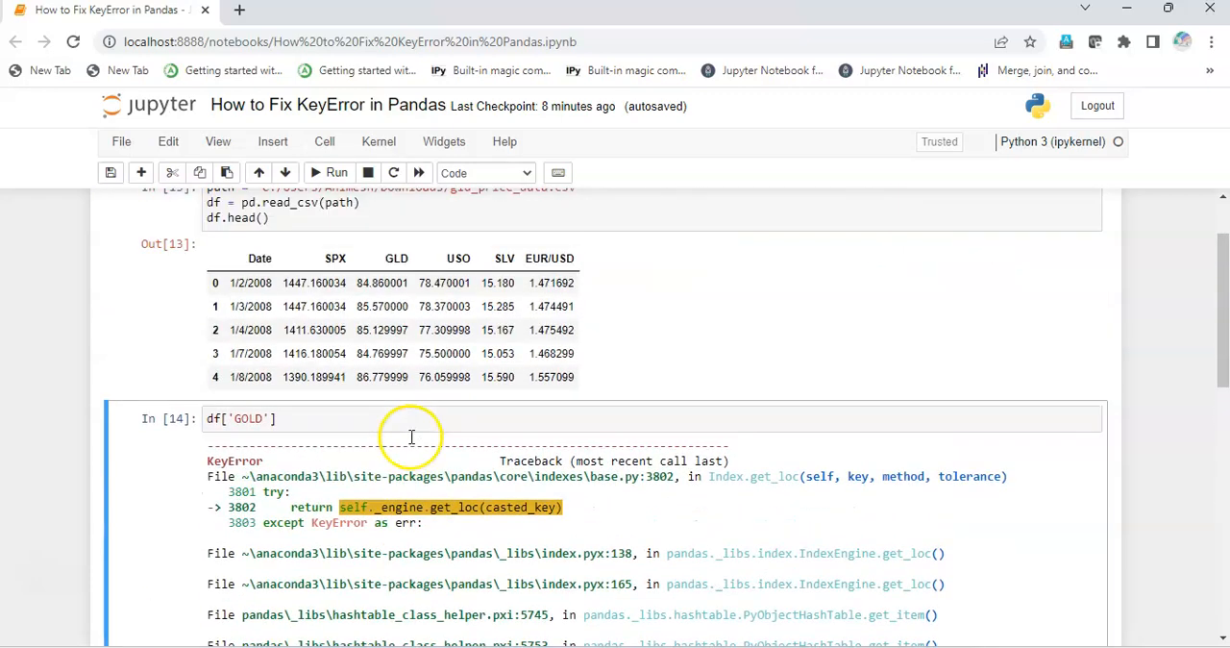
scroll(down, 3)
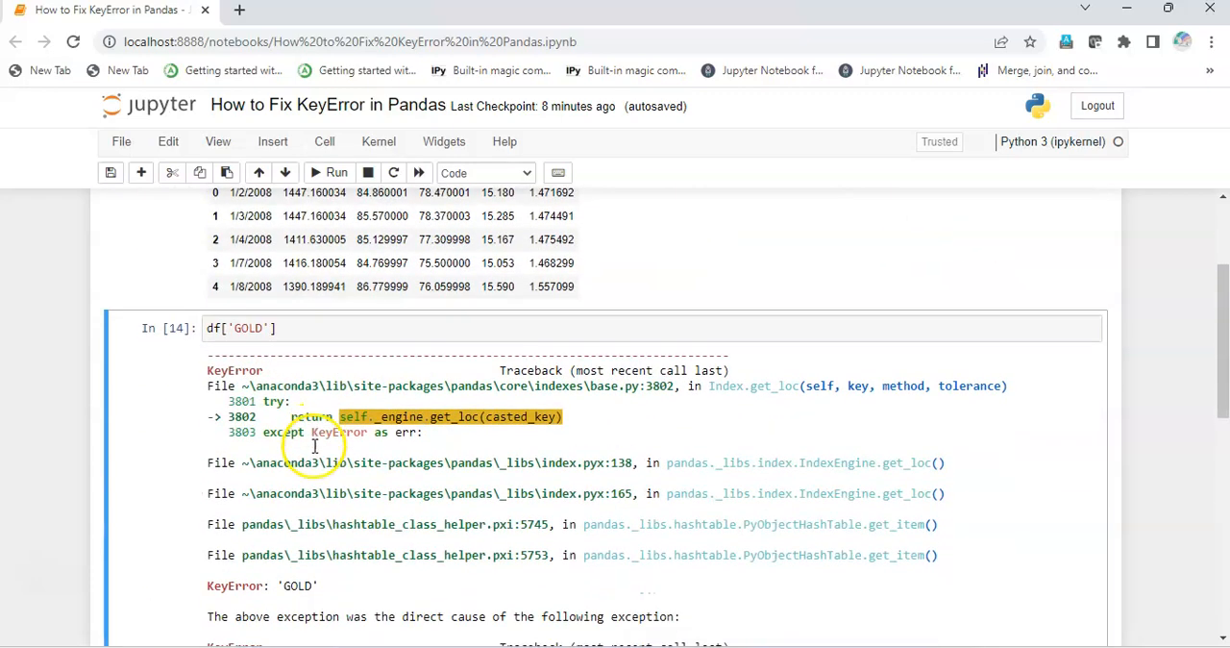
scroll(down, 3)
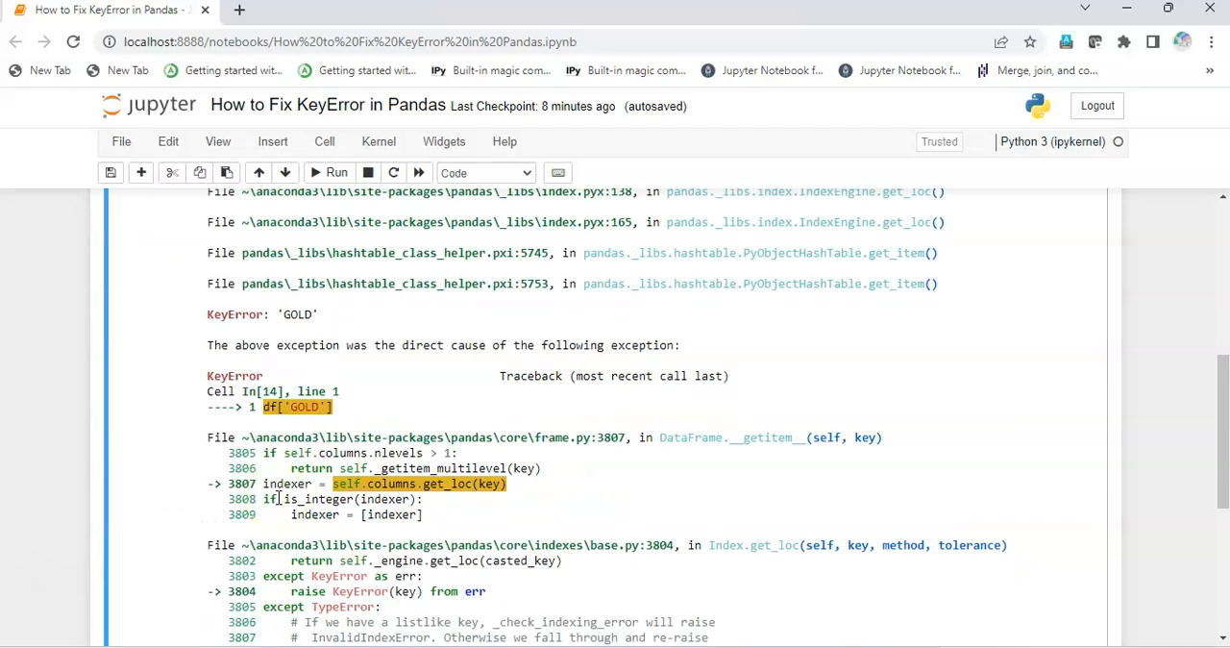
scroll(down, 3)
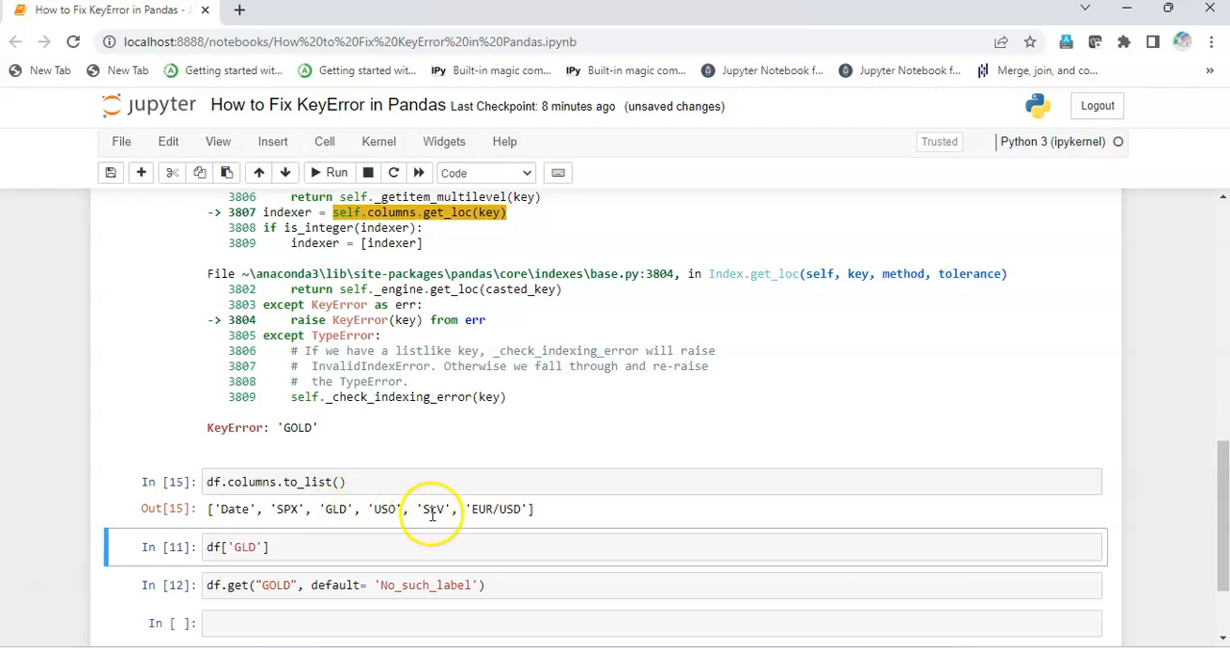
mouse_move(327, 509)
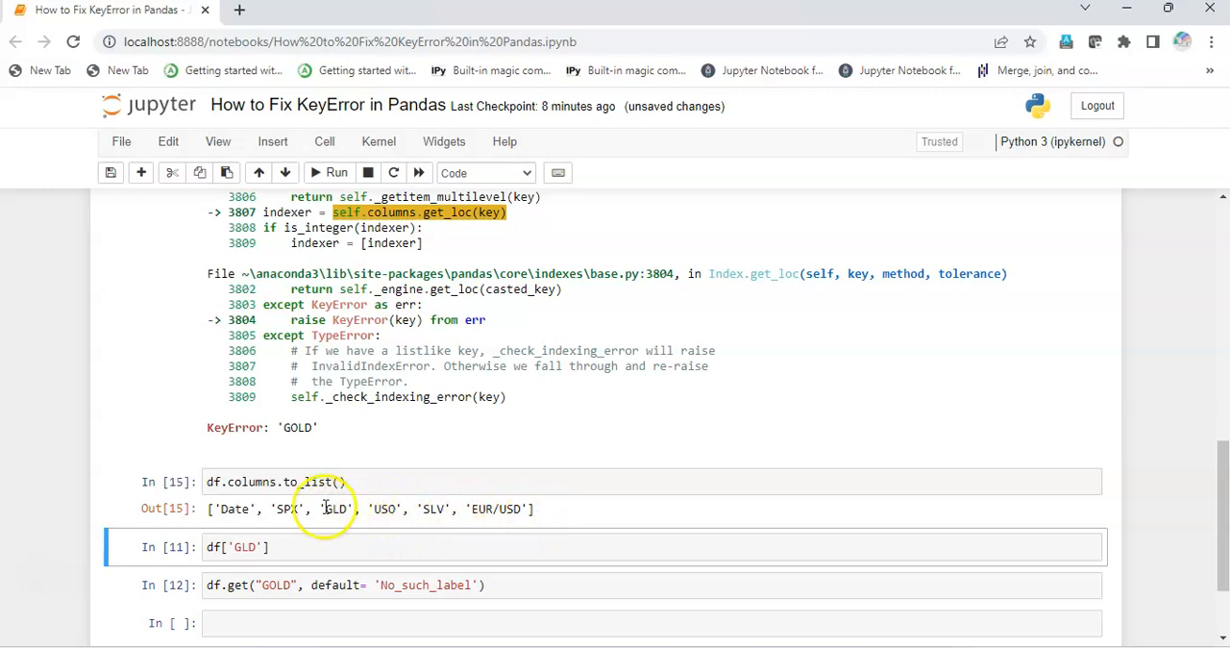
Highlight 'GLD' in the column list and run df['GLD'] to get its values.
double_click(334, 508)
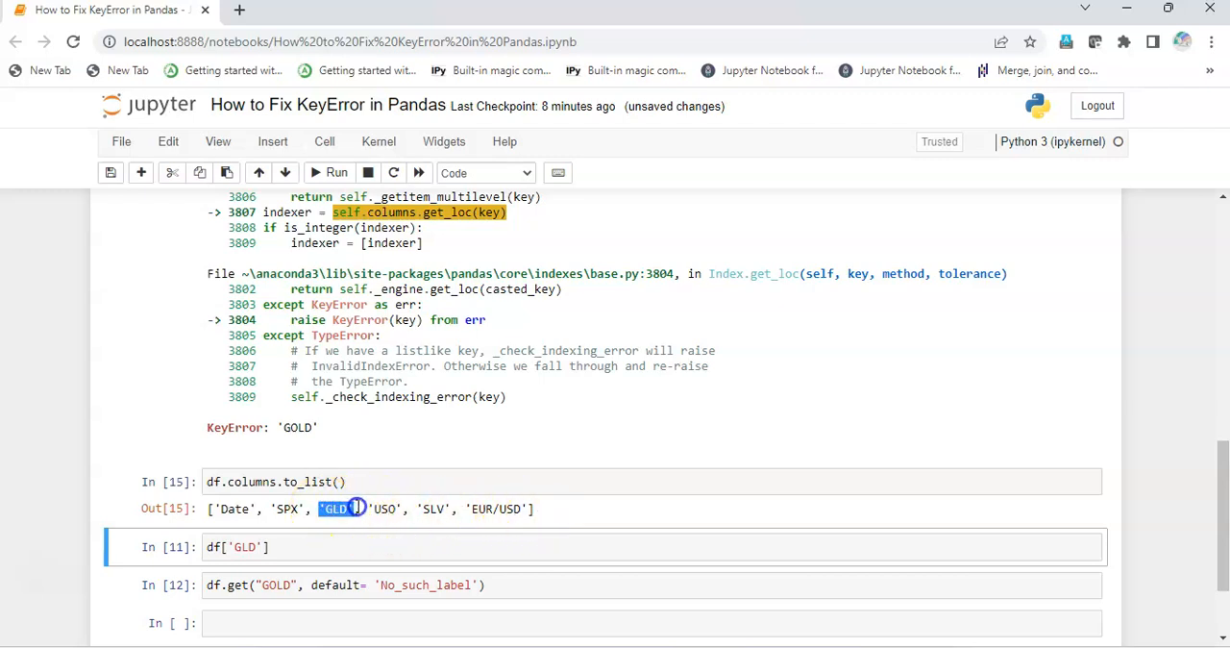
click(346, 508)
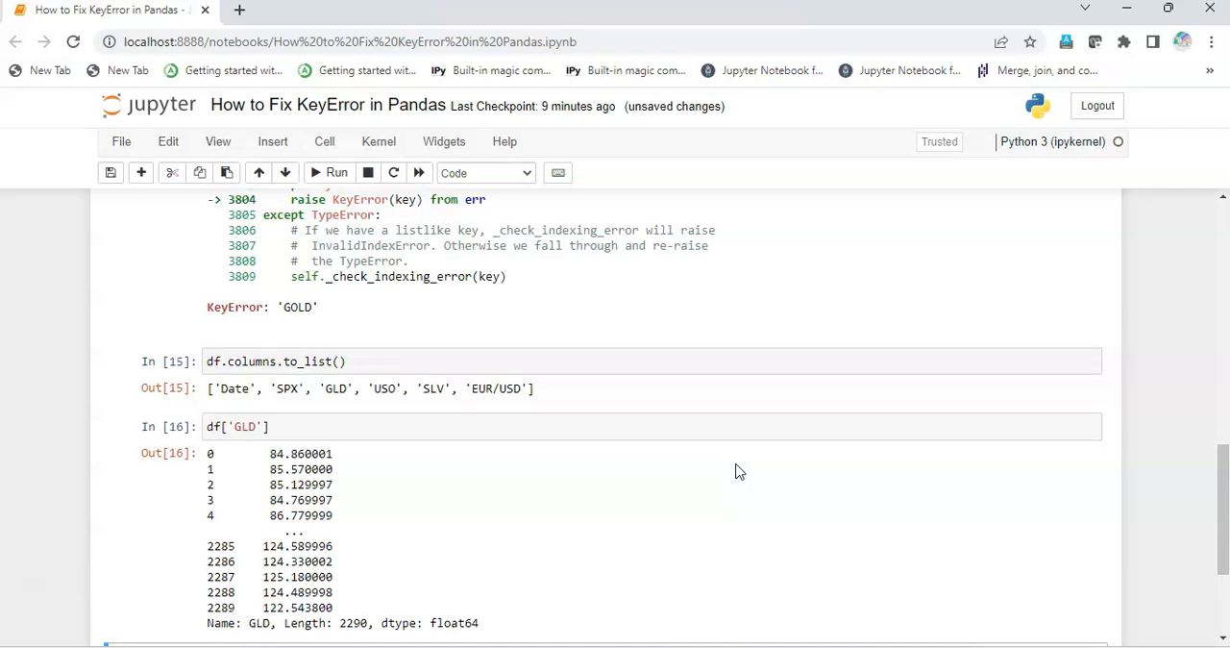
scroll(down, 3)
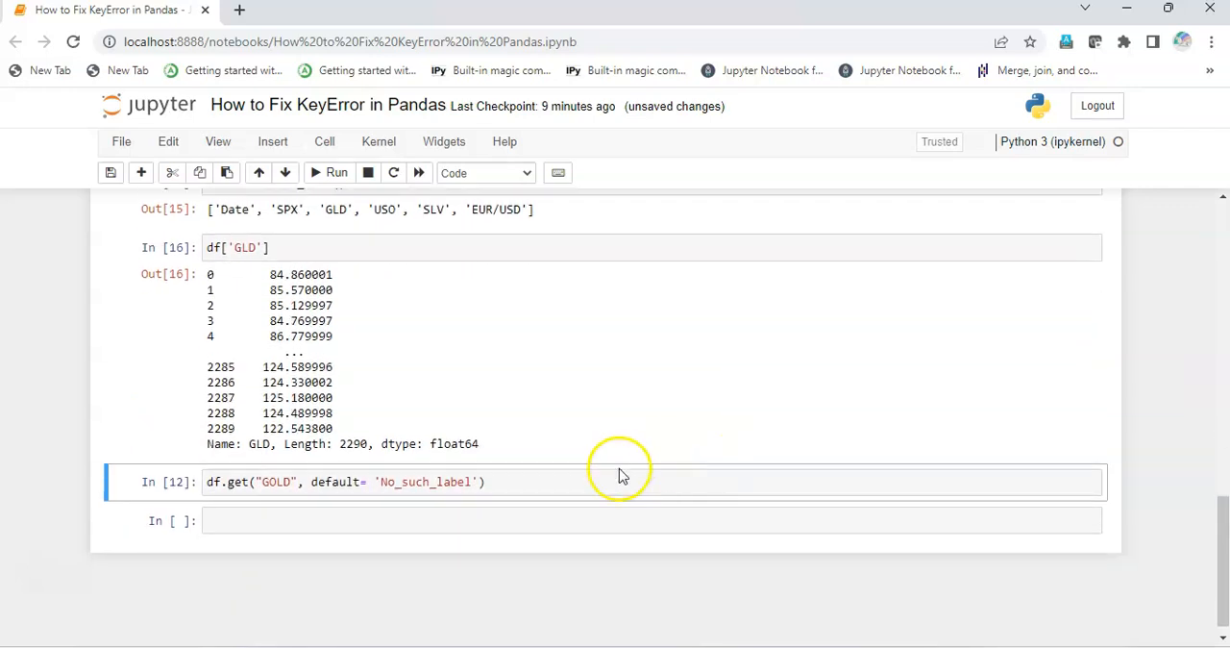
mouse_move(576, 446)
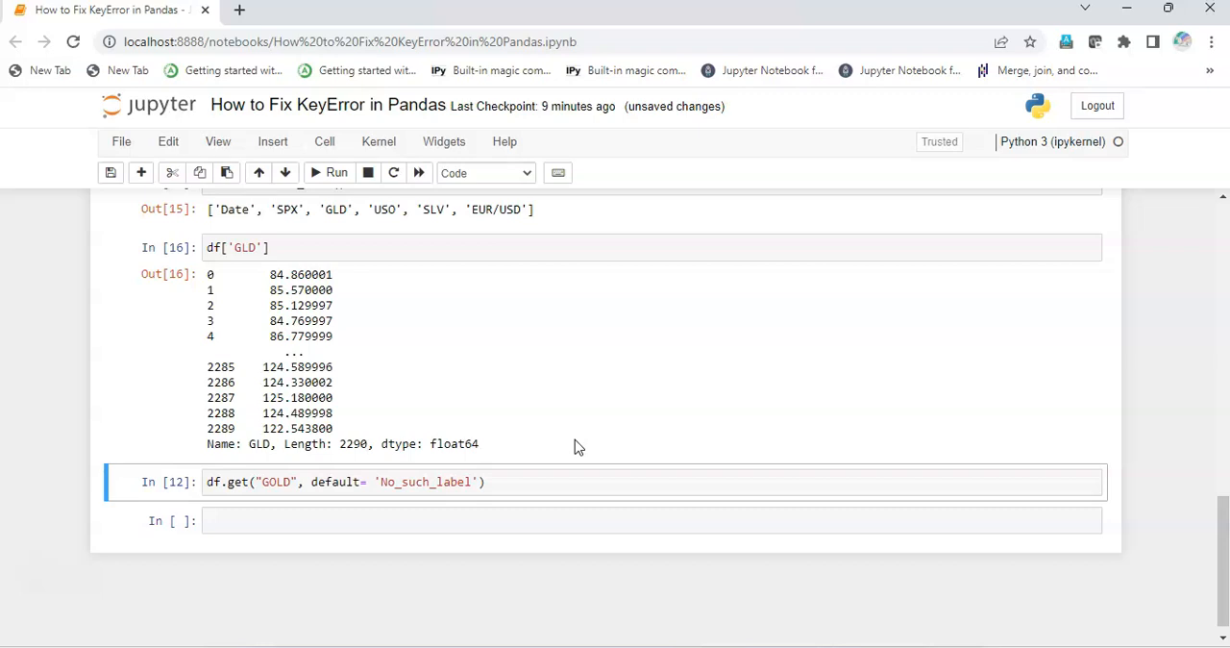
mouse_move(535, 506)
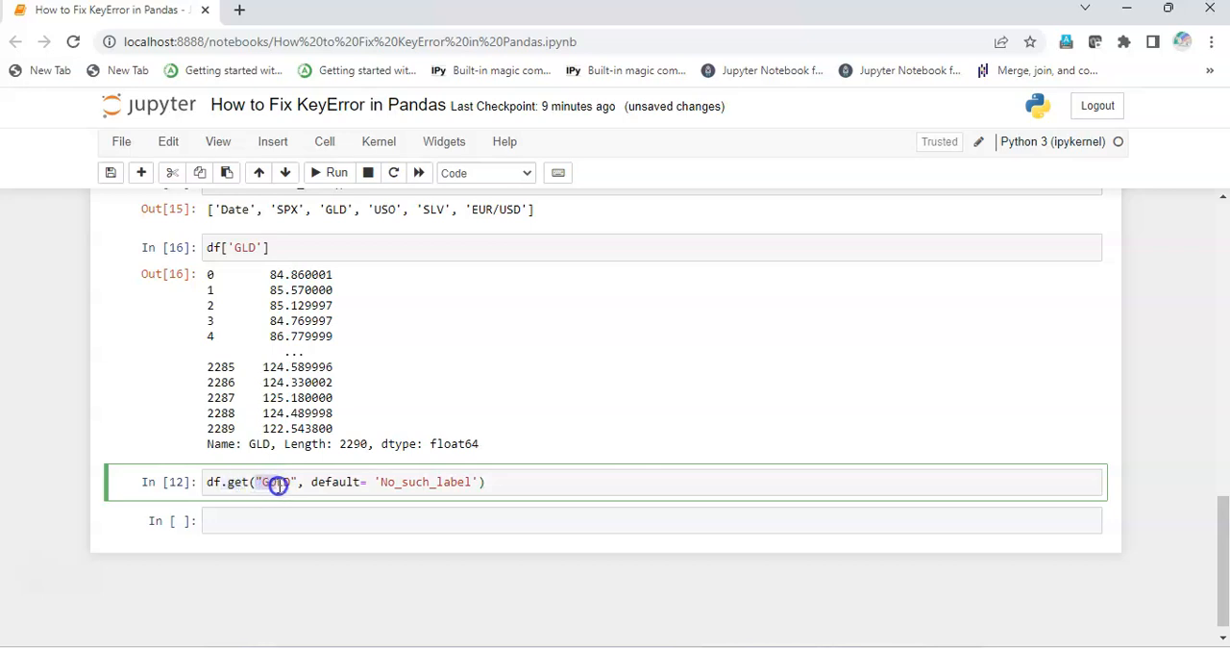
double_click(276, 481)
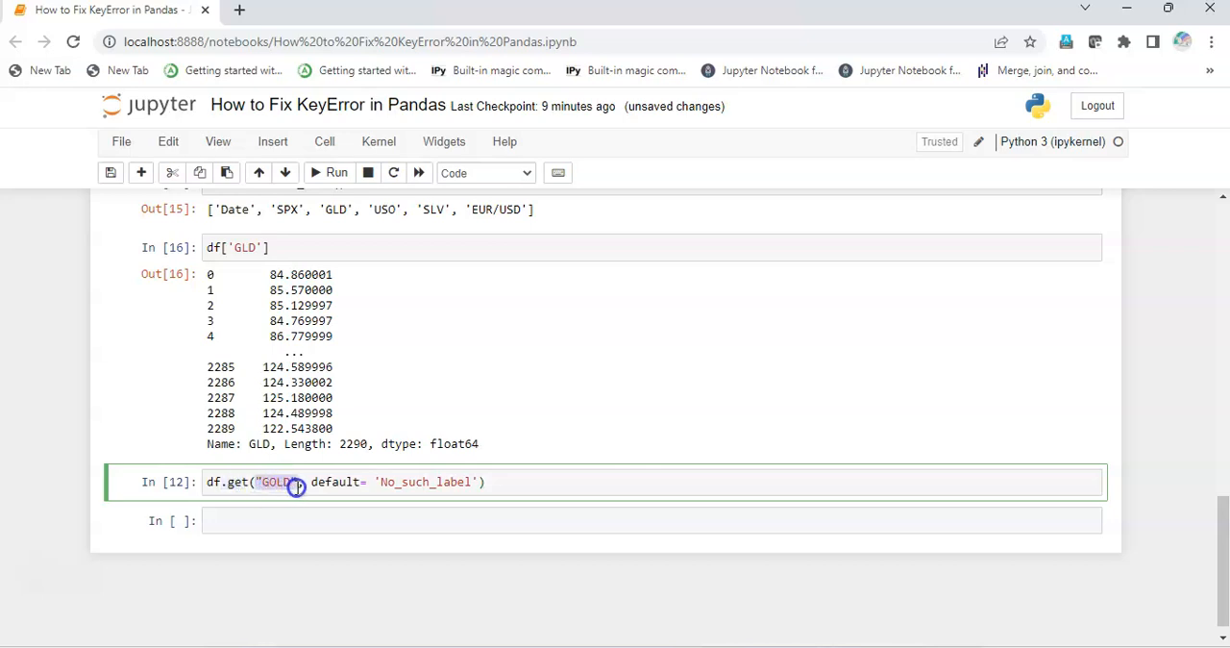